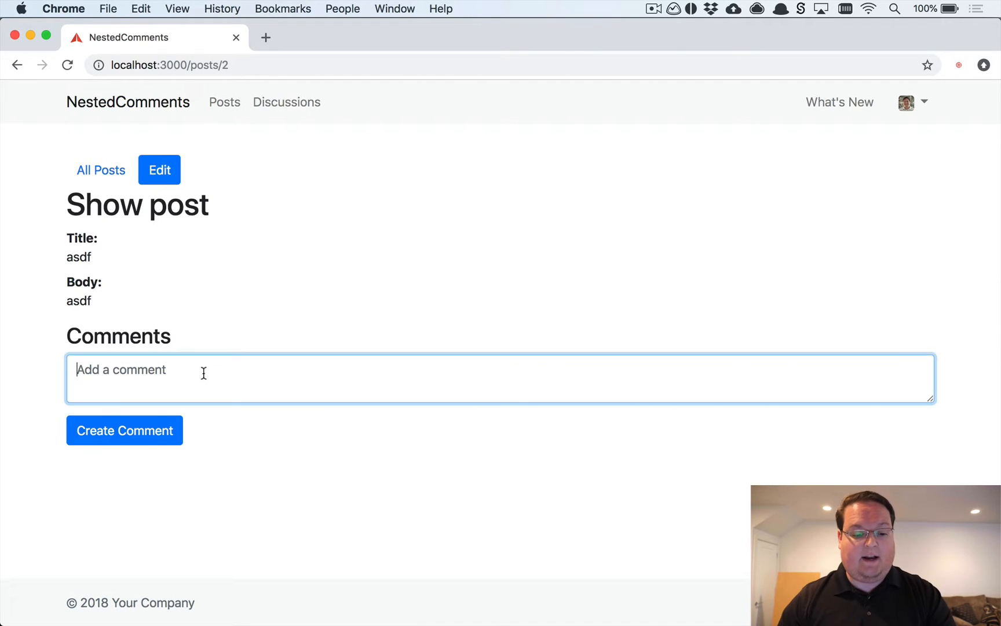
Step: Switch from Chrome to MacVim where _form.html.erb is open
{"action": "key", "text": "cmd+tab"}
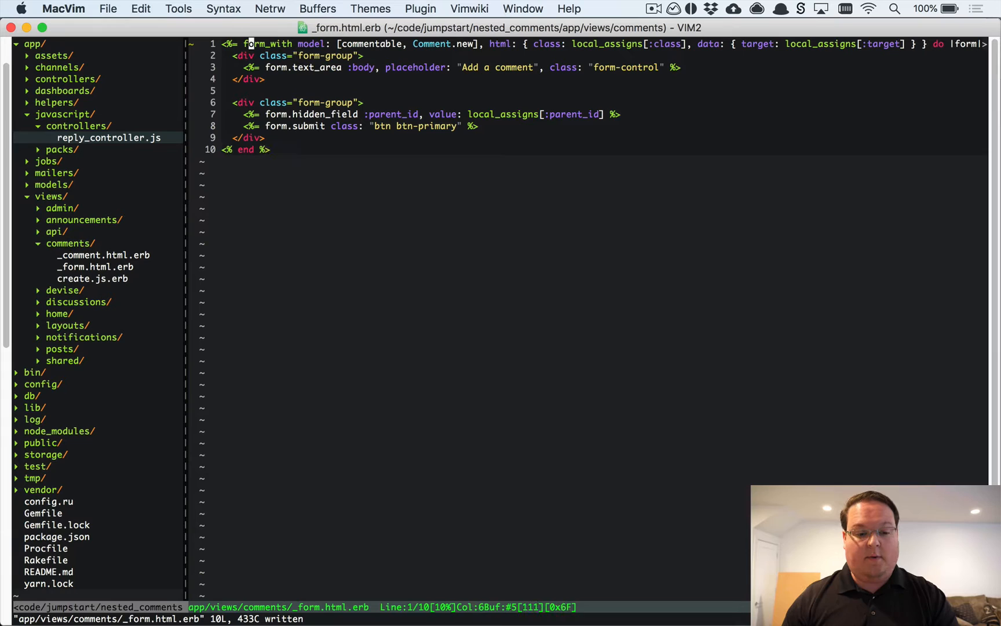
Step: Save _form.html.erb and return to the post page in Chrome
{"action": "key", "text": "v"}
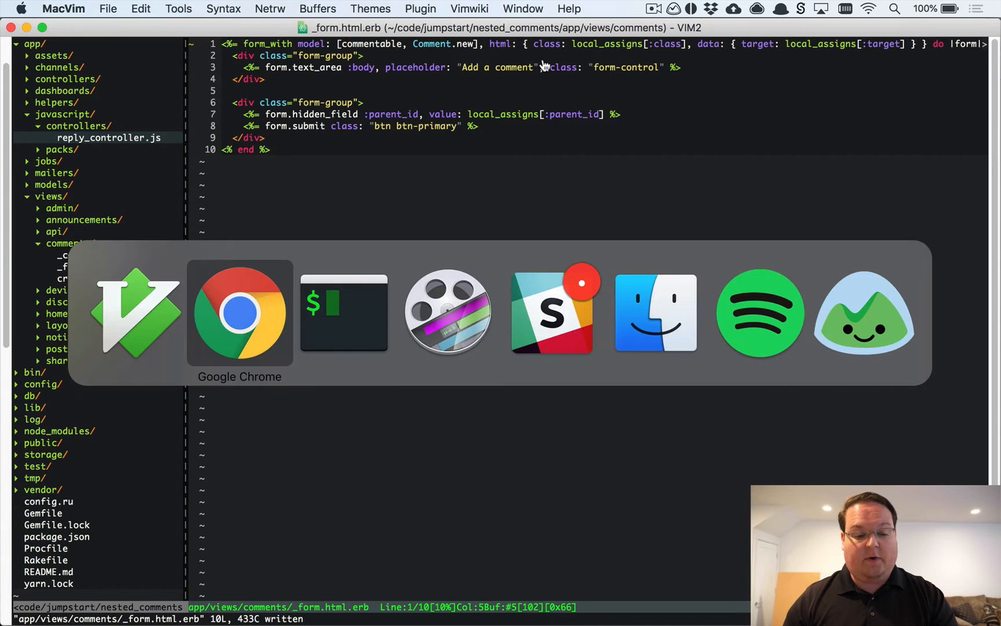
{"action": "left_click", "coordinate": [239, 312]}
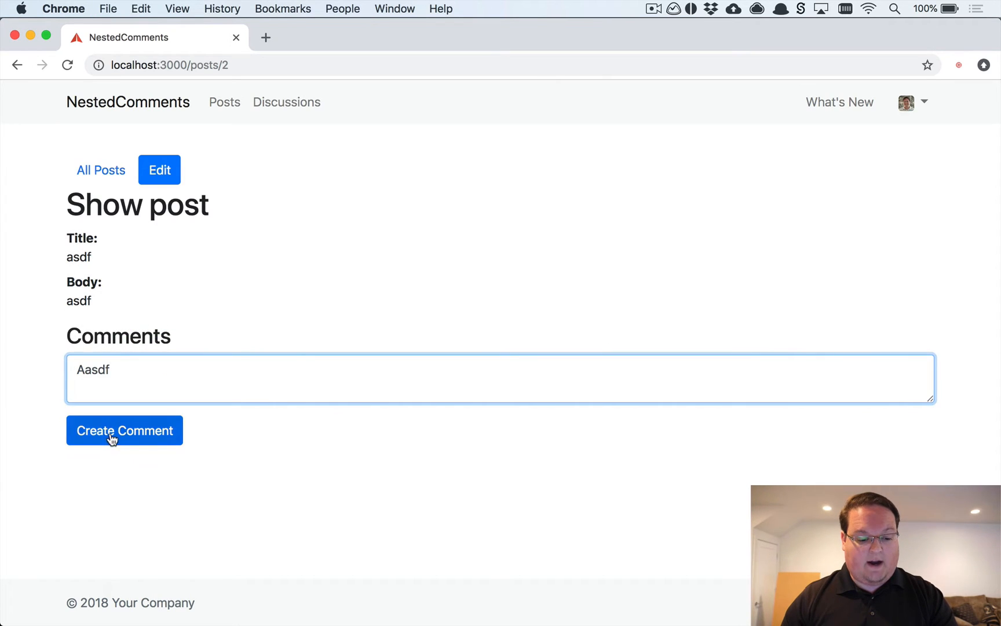
Step: Submit the comment and select the posted 'Aasdf' text below the form
{"action": "left_click", "coordinate": [124, 430]}
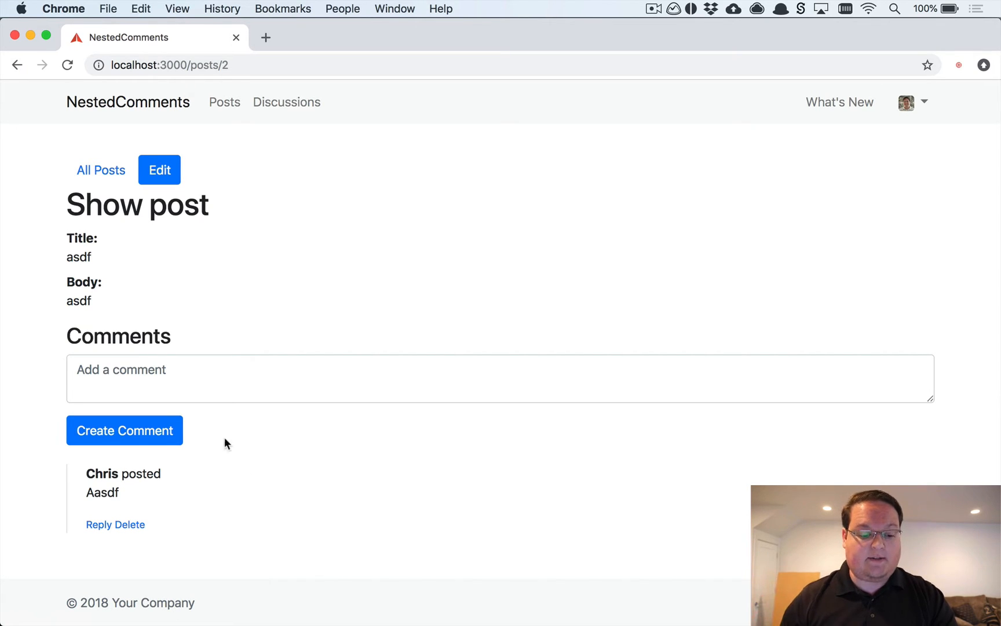
{"action": "double_click", "coordinate": [102, 493]}
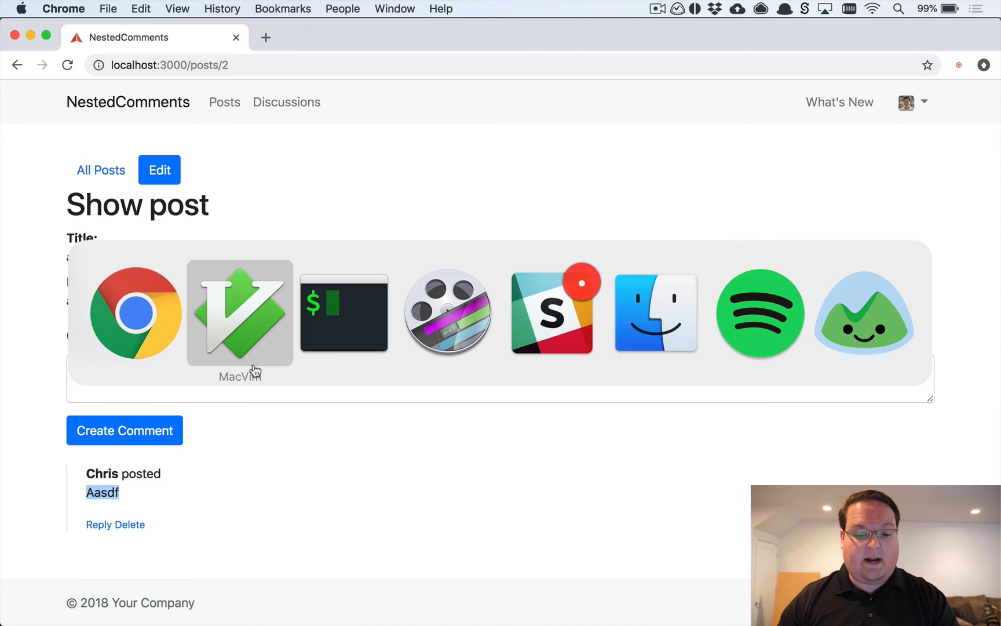
Step: Return to MacVim and fuzzy-find 'controll' to locate comments_controller.rb
{"action": "left_click", "coordinate": [240, 312]}
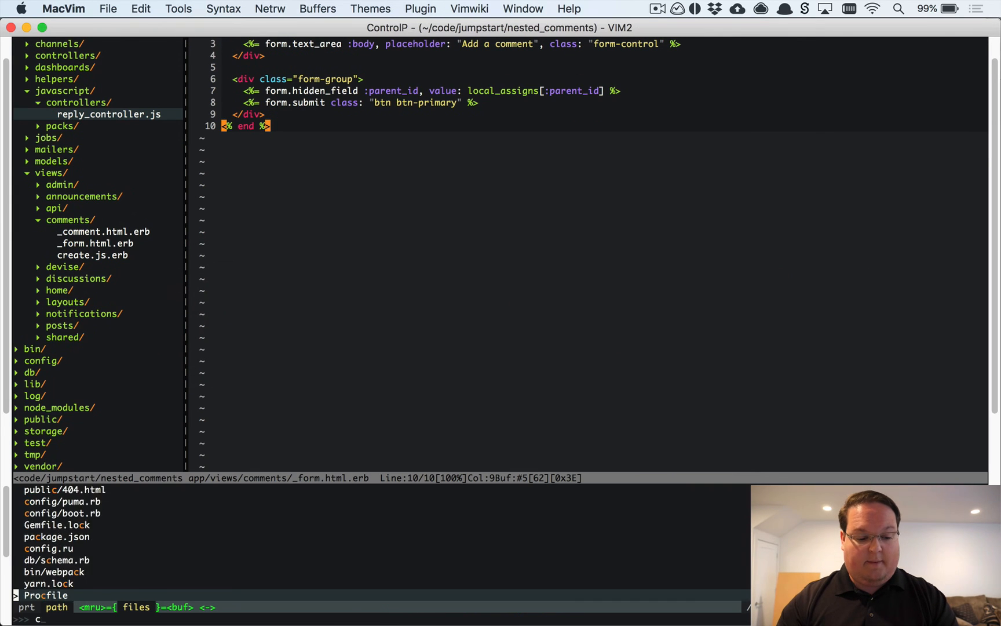
{"action": "type", "text": "ontroll"}
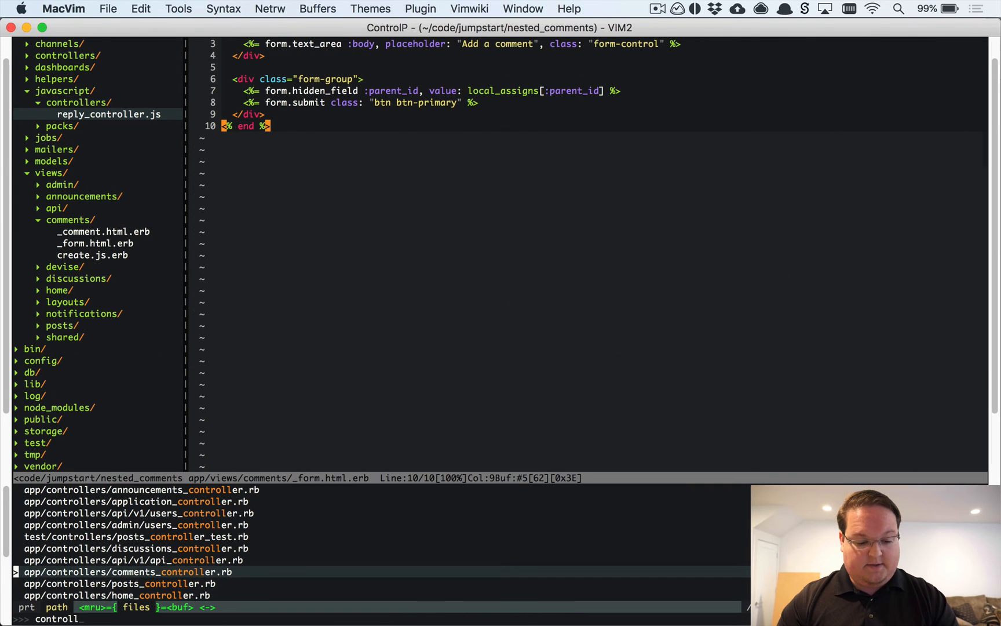